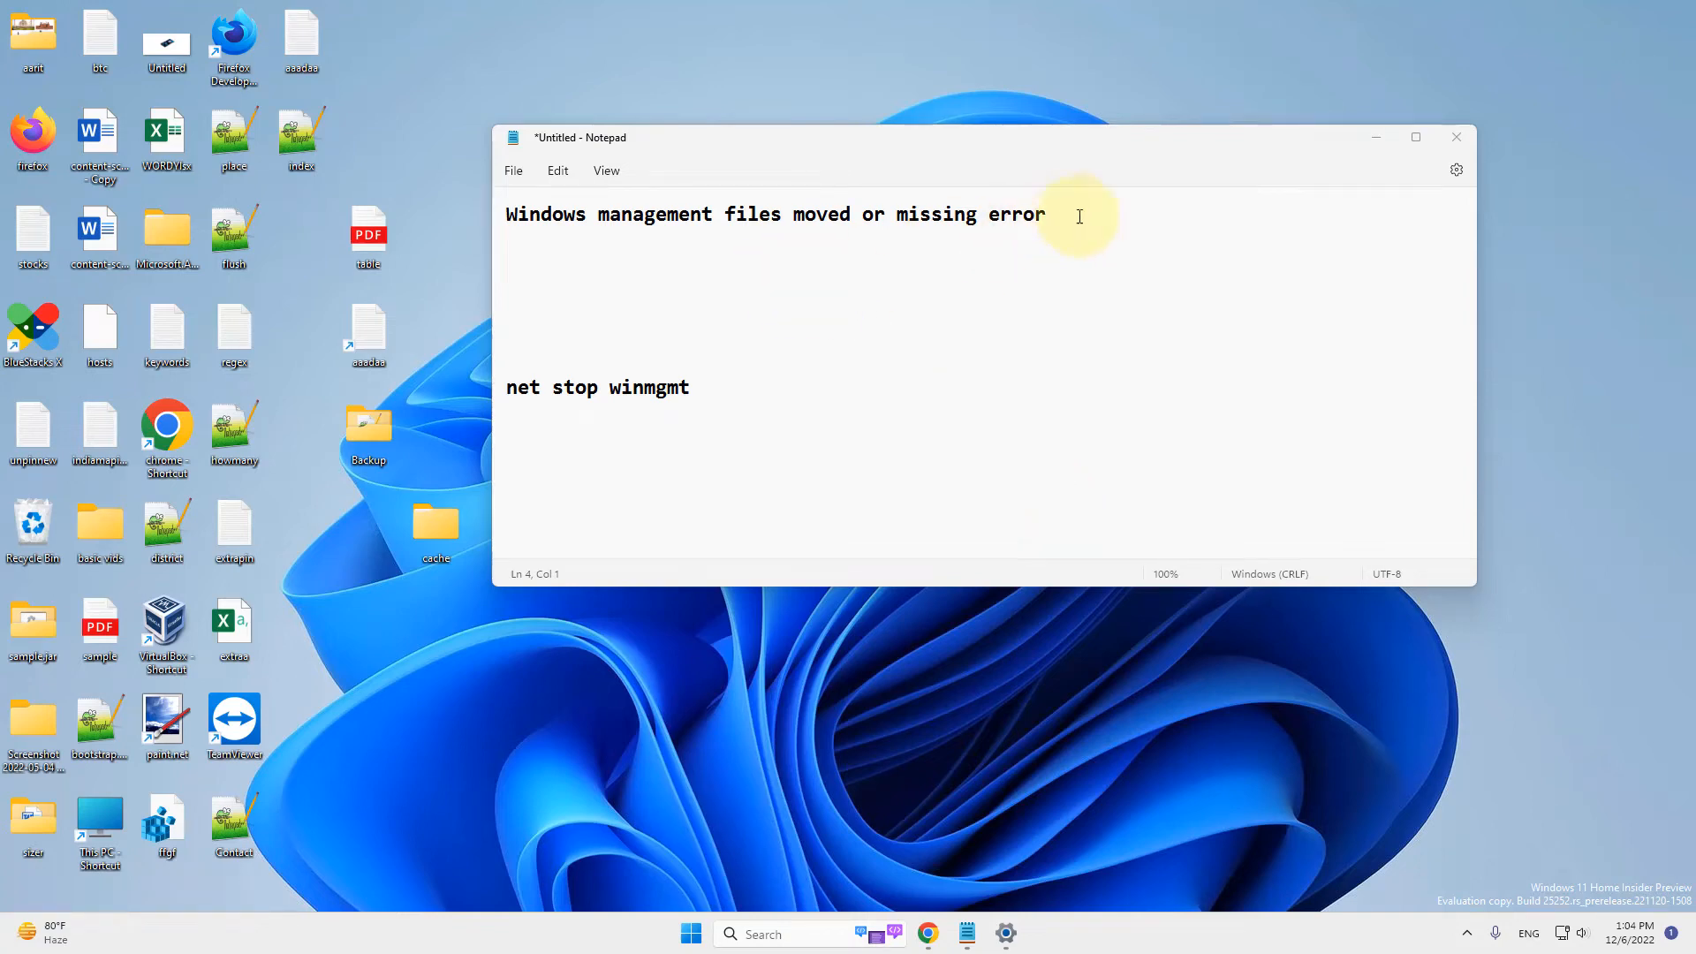
Select the note line, search 'co' and launch Command Prompt as administrator.
triple_click(774, 214)
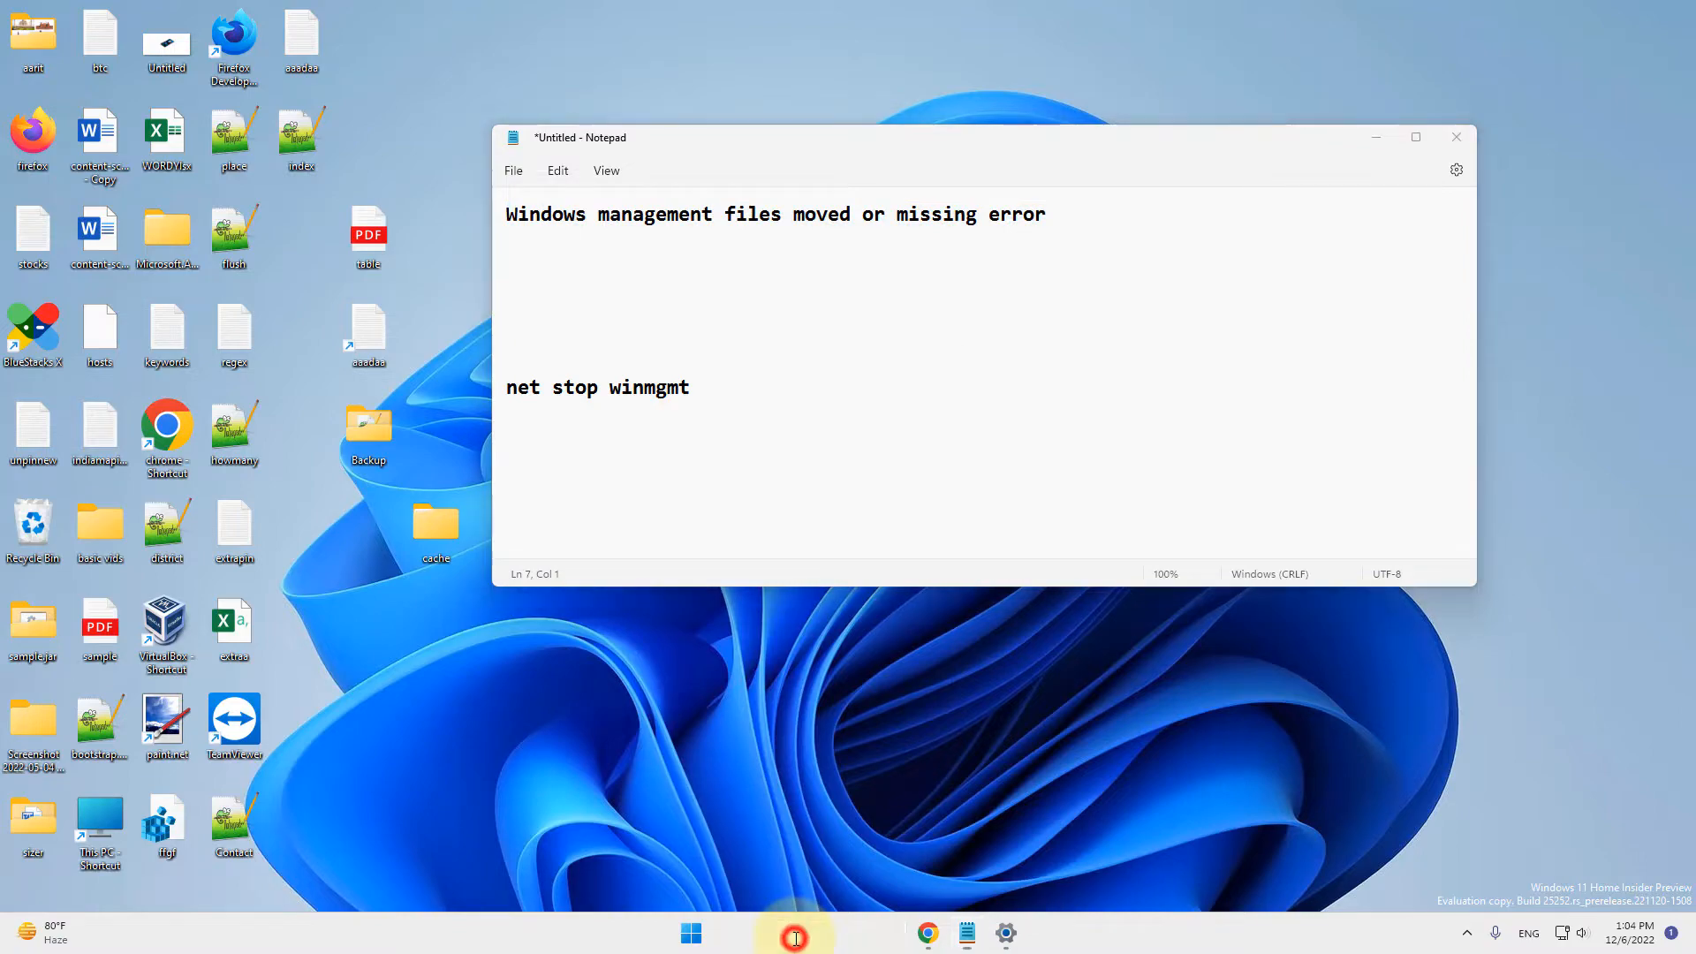
text(command promp)
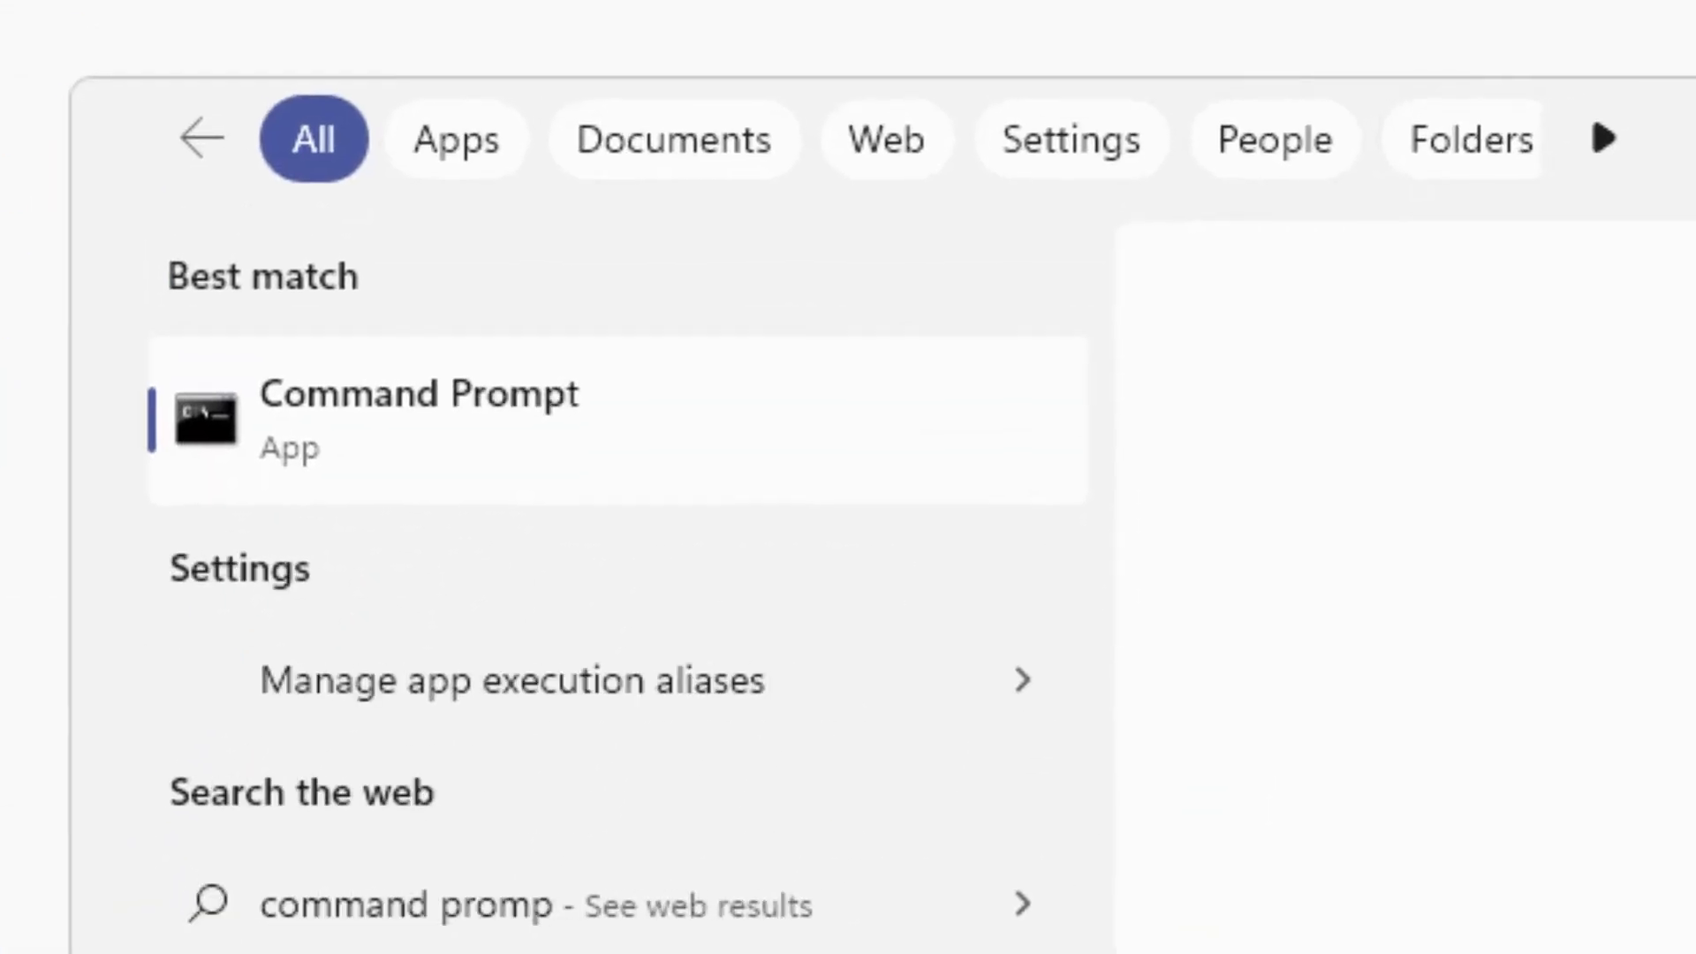
right_click(419, 421)
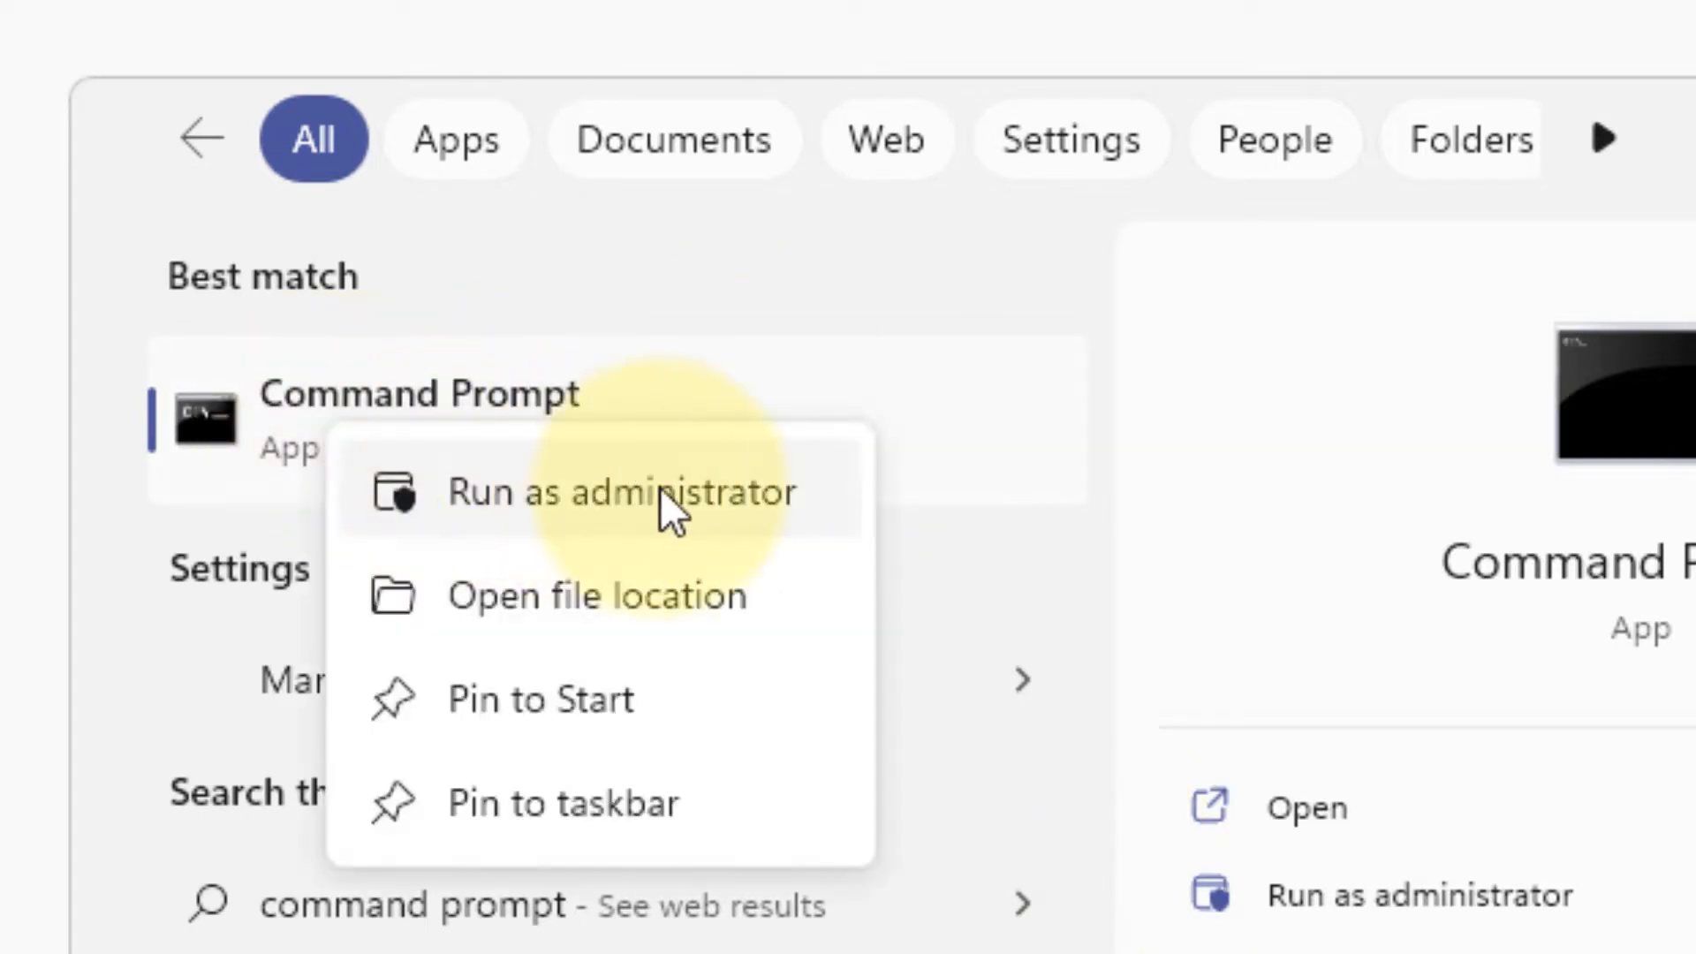
click(581, 491)
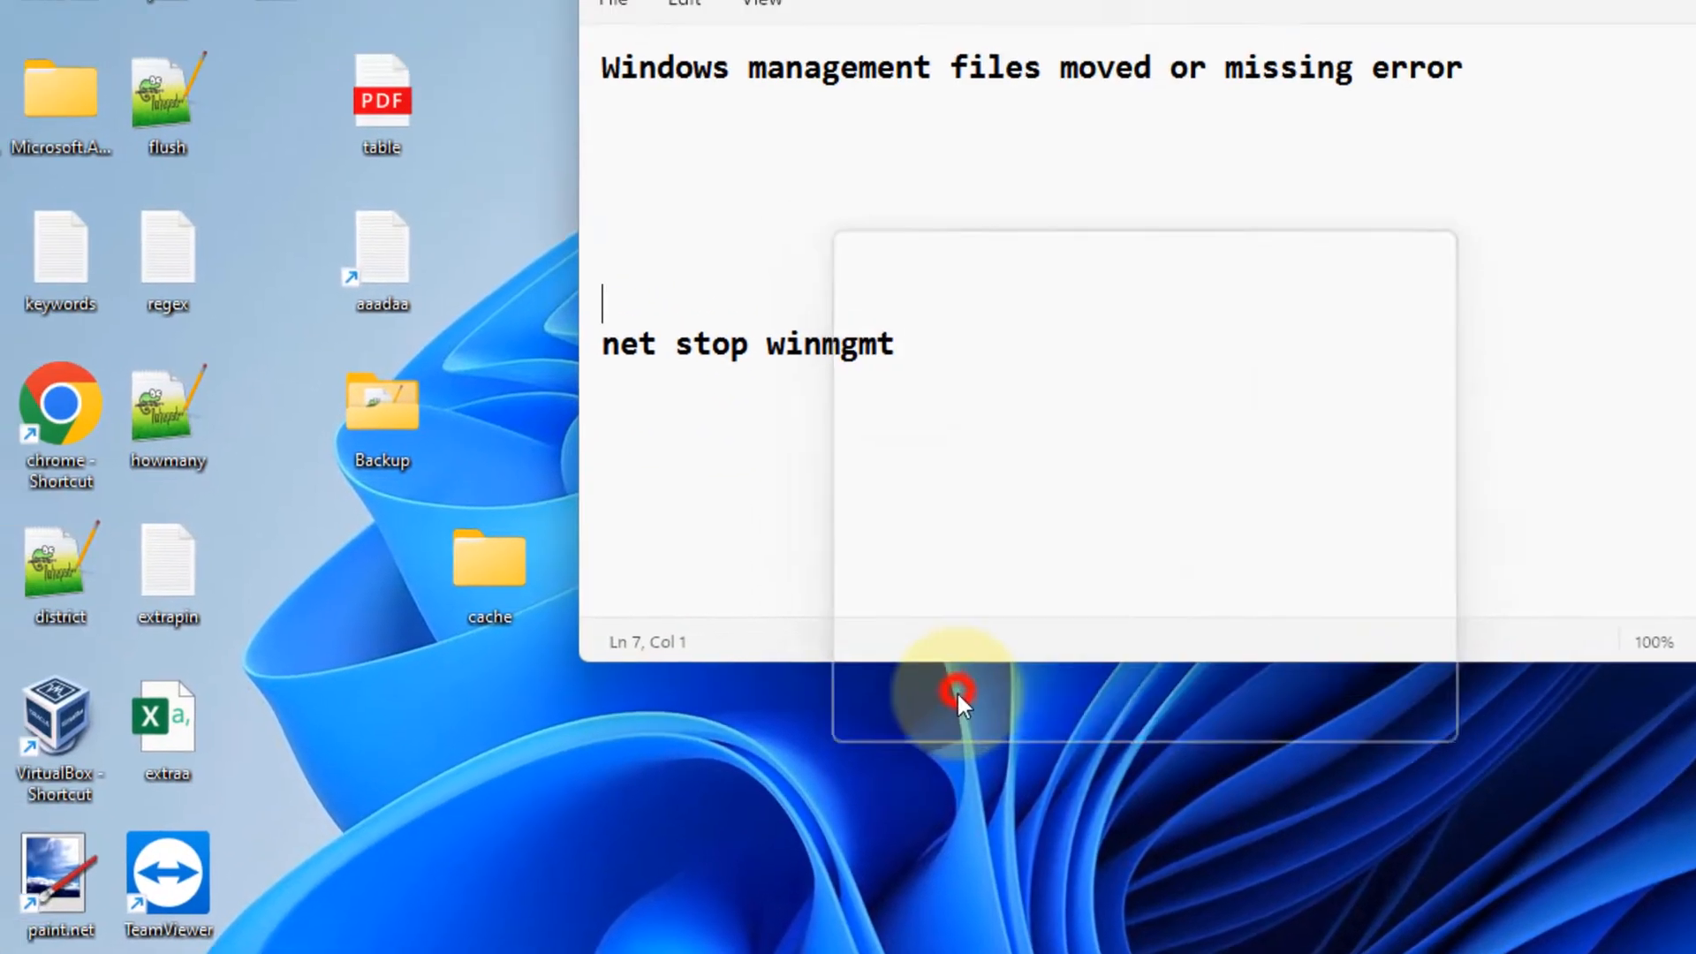
Approve UAC and paste 'net stop winmgmt' into the administrator prompt to stop WMI.
click(960, 693)
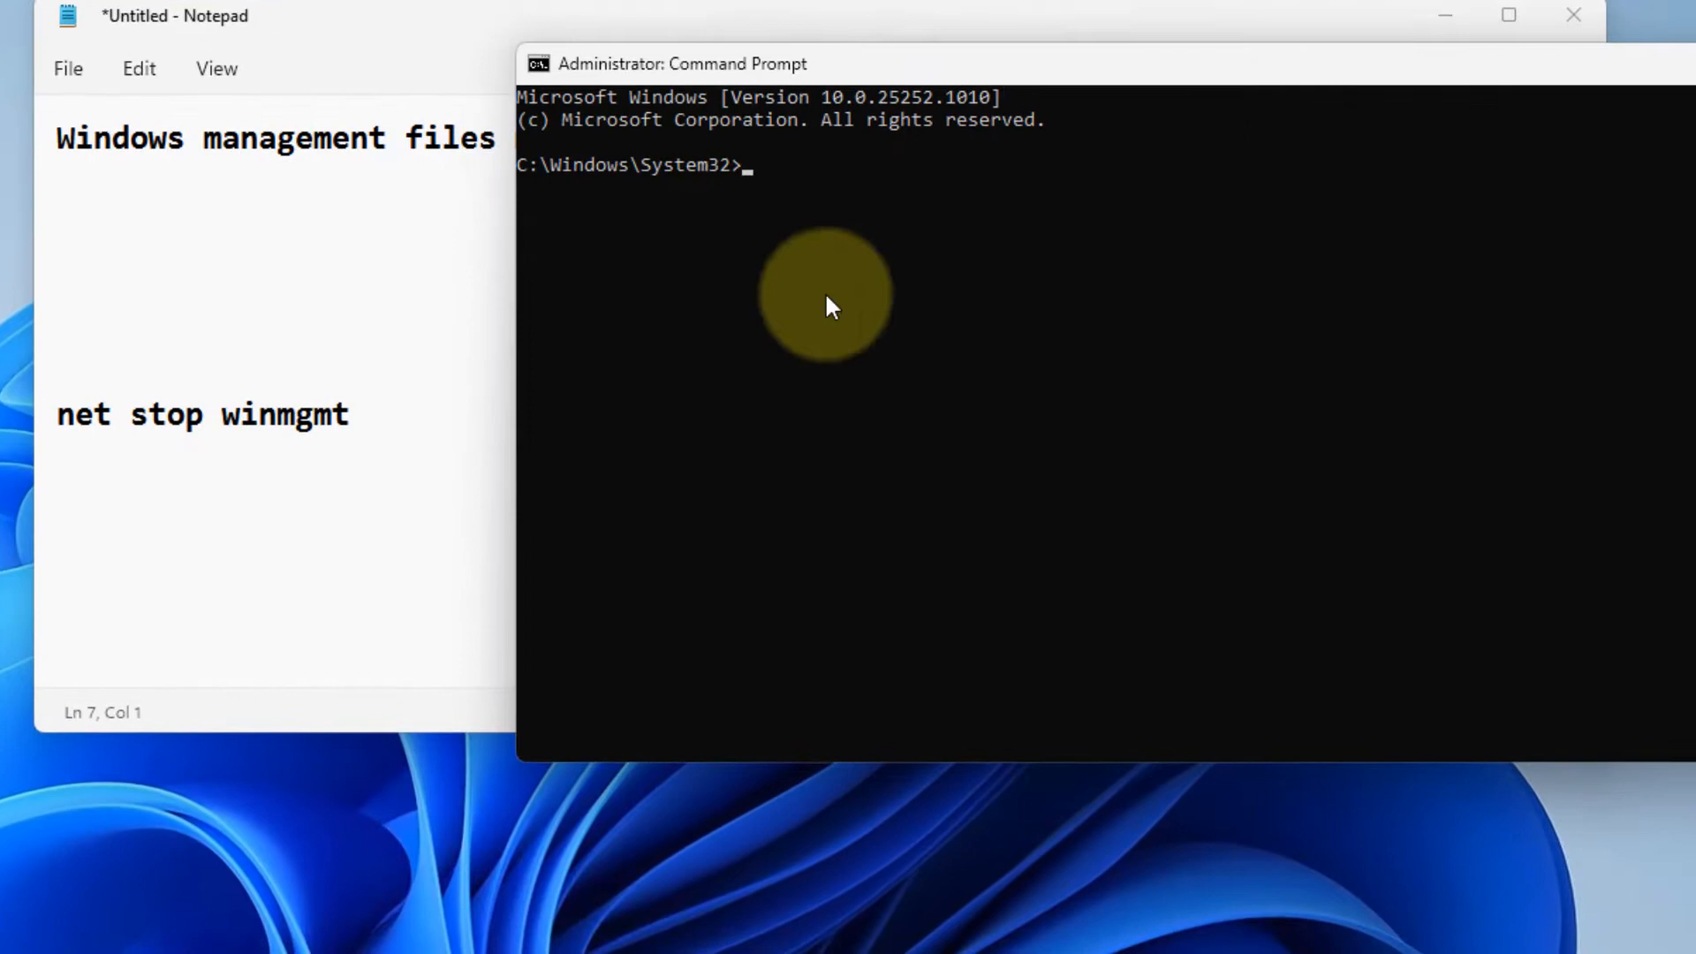
right_click(201, 414)
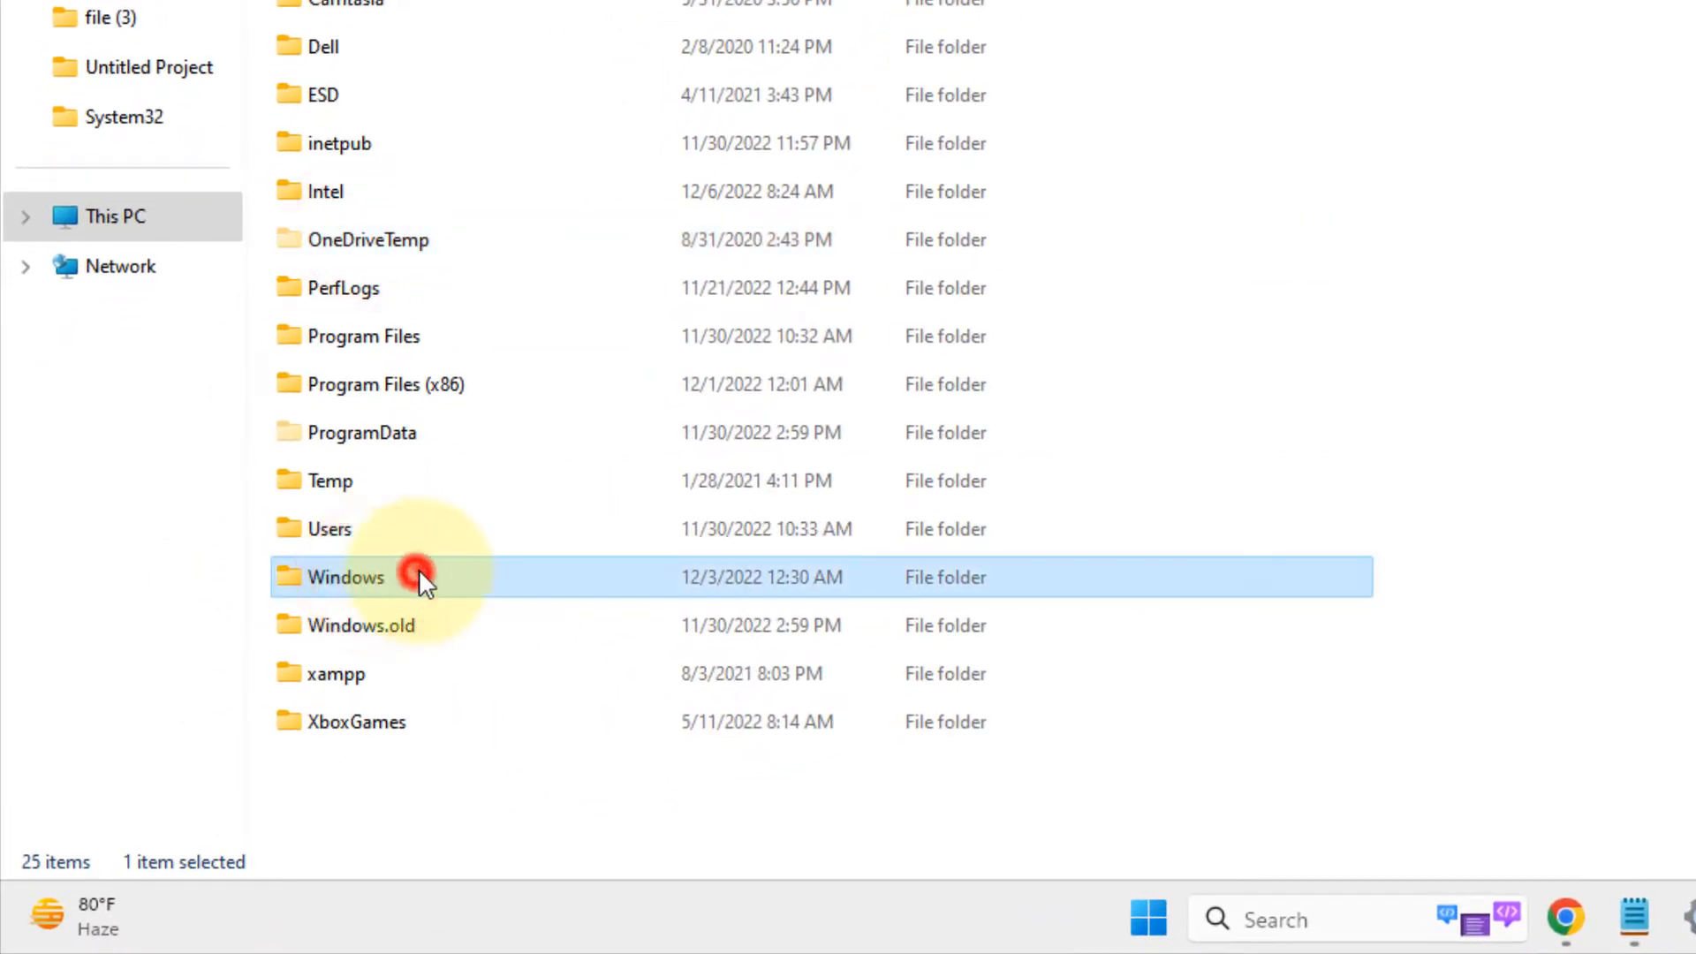
Browse into Windows\System32 and start renaming the Repository folder.
double_click(346, 576)
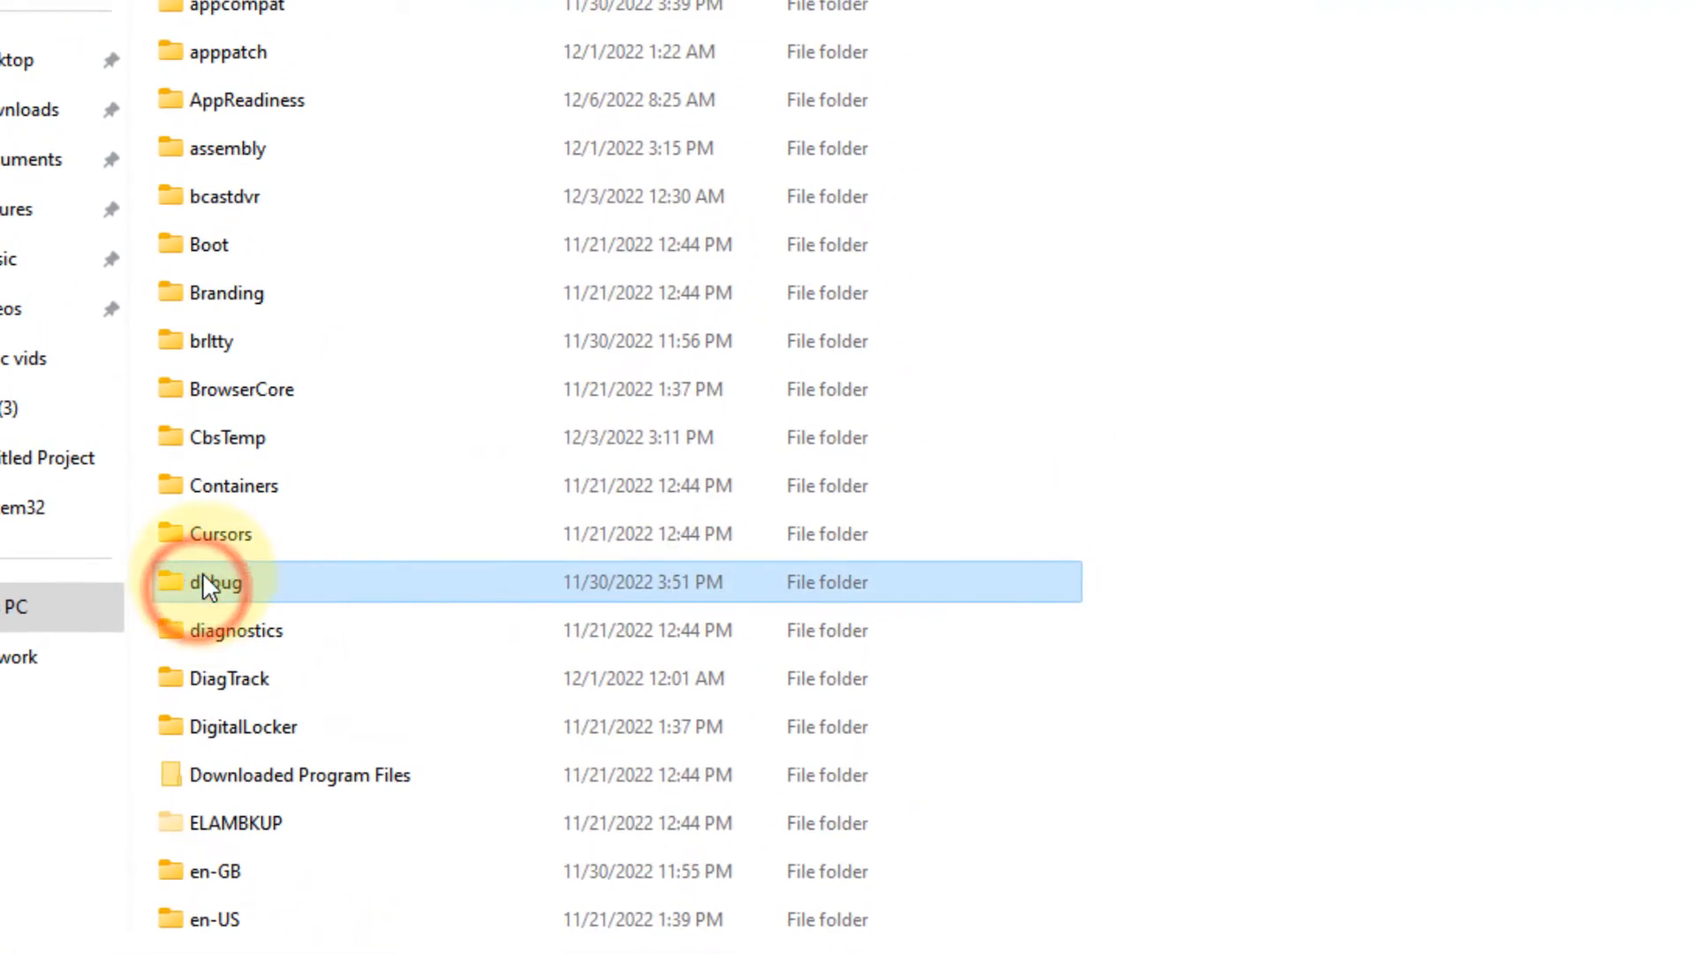
scroll(down, 3)
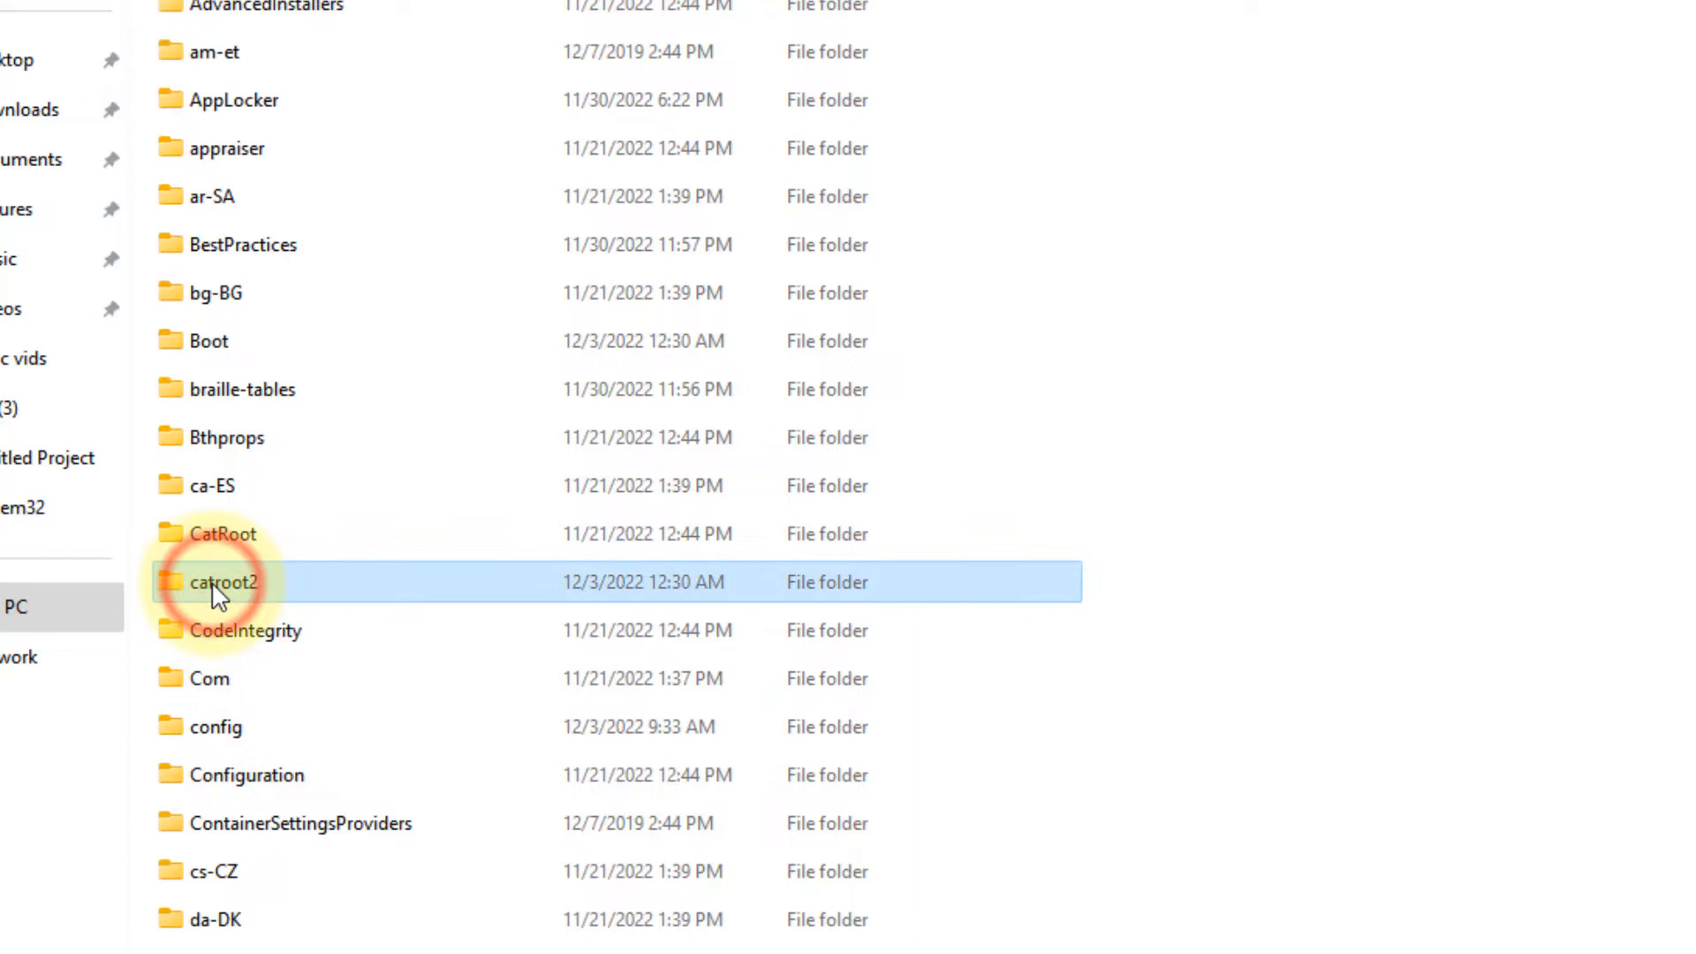
scroll(down, 3)
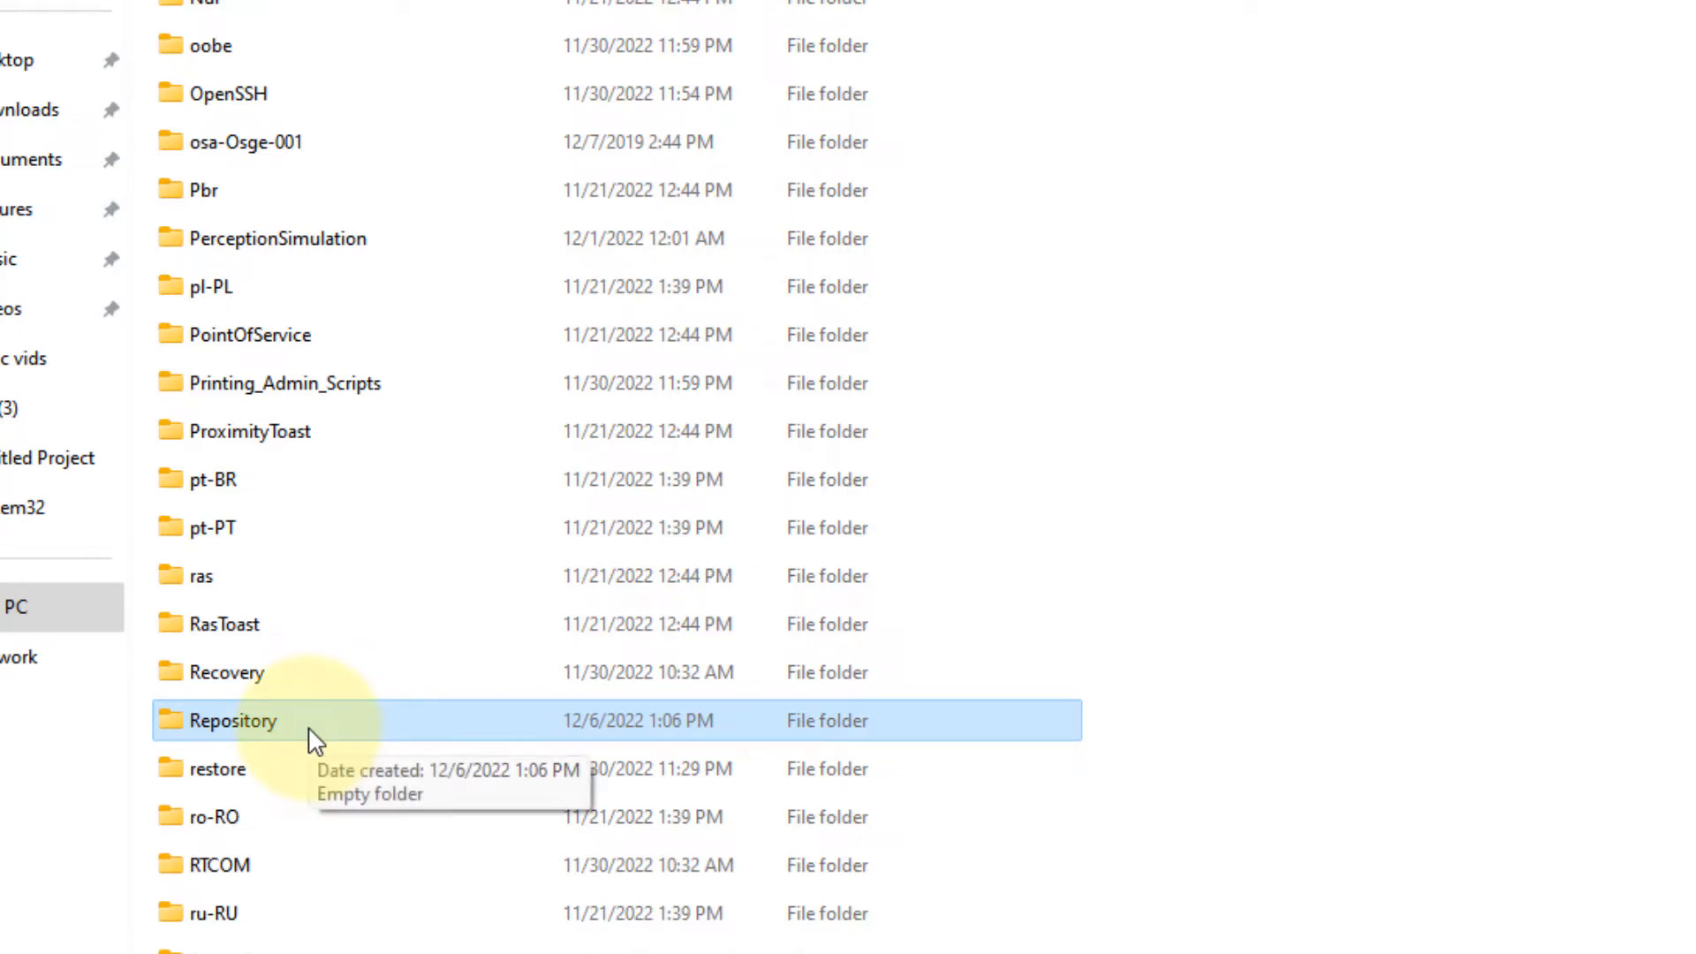
right_click(232, 720)
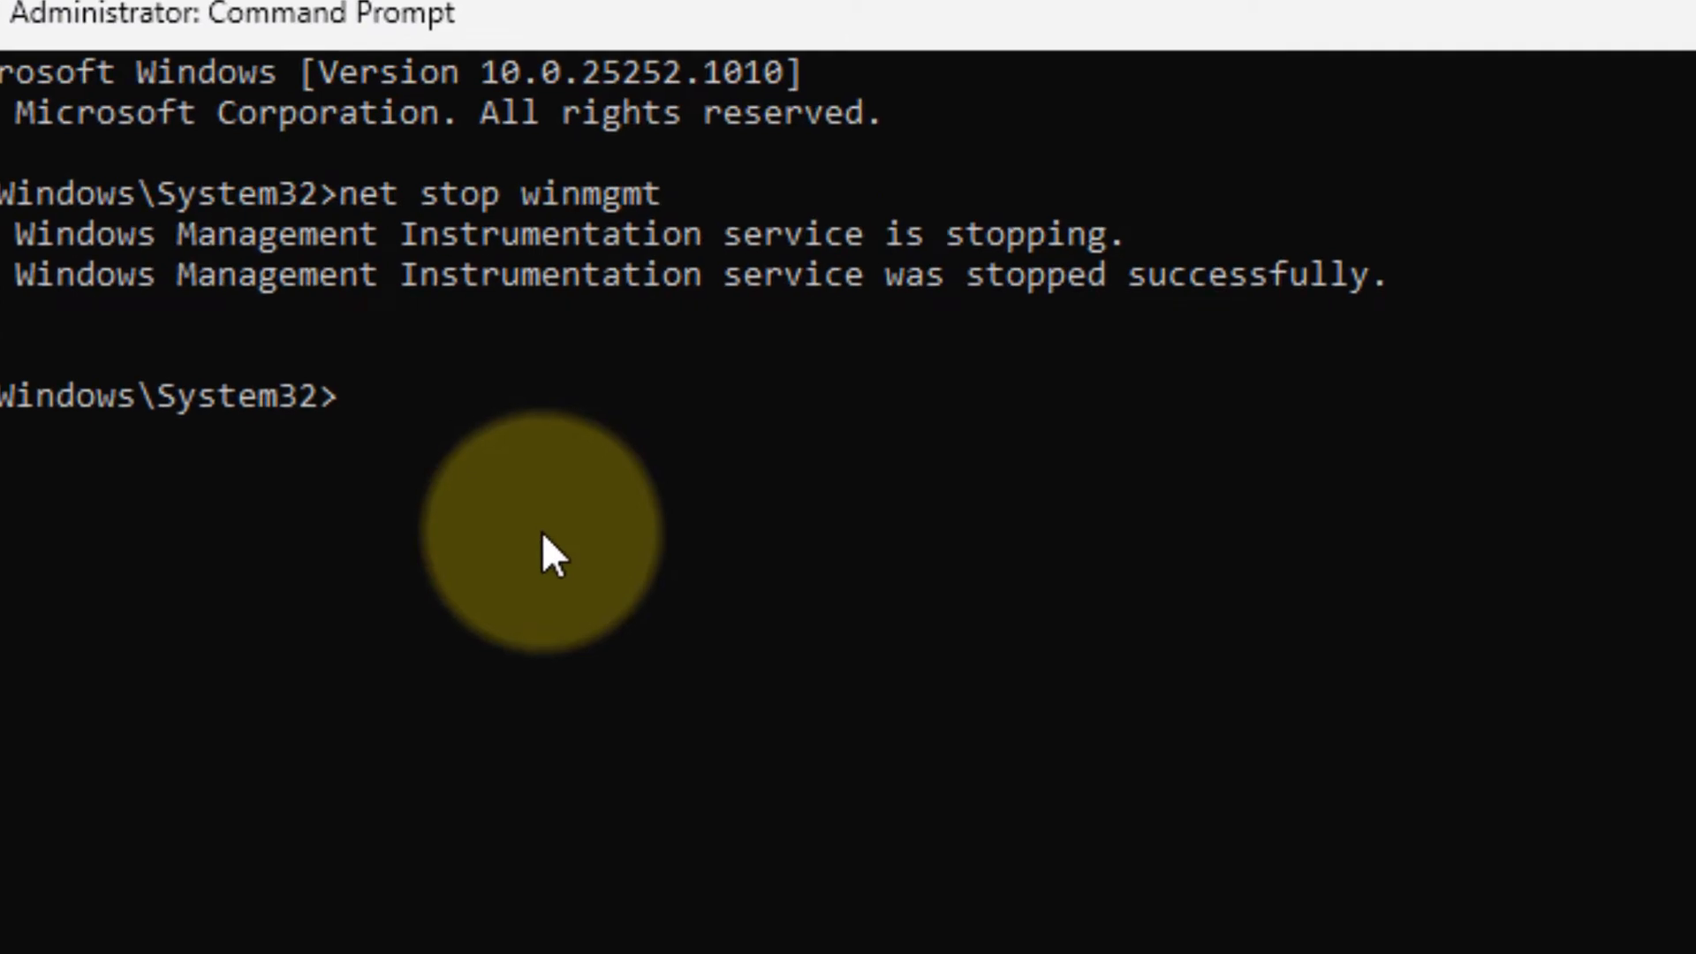
Run 'net start winmgmt' to restart WMI, then move to the Services console.
text(net start)
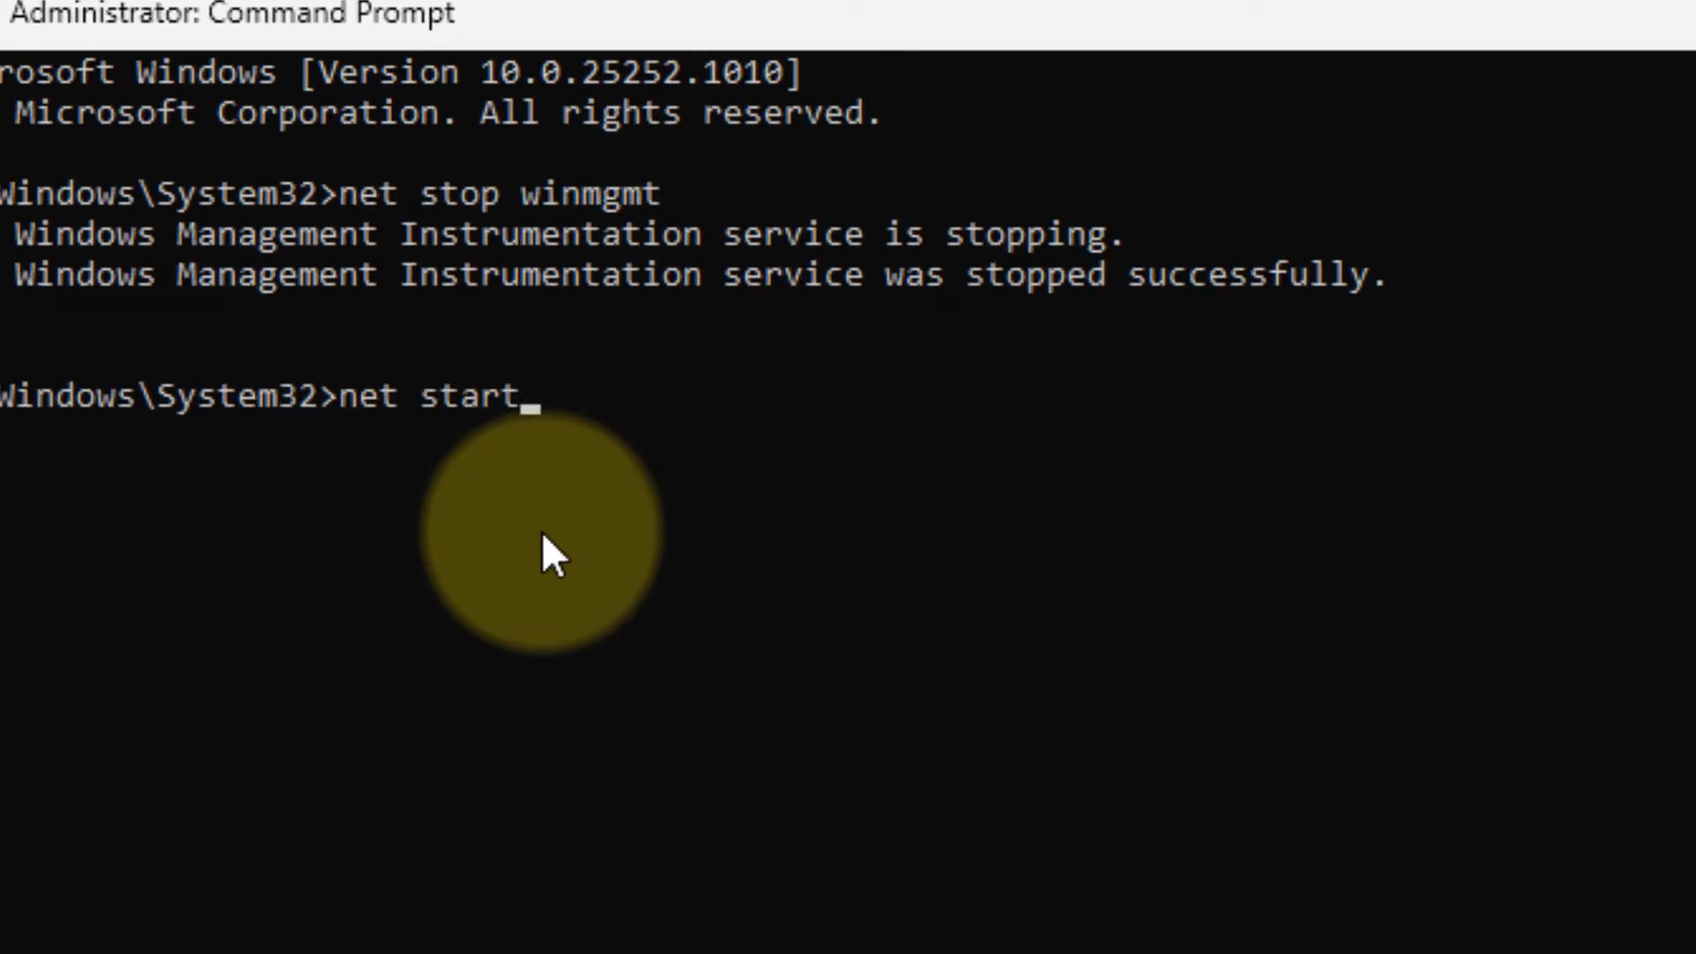
text(winm)
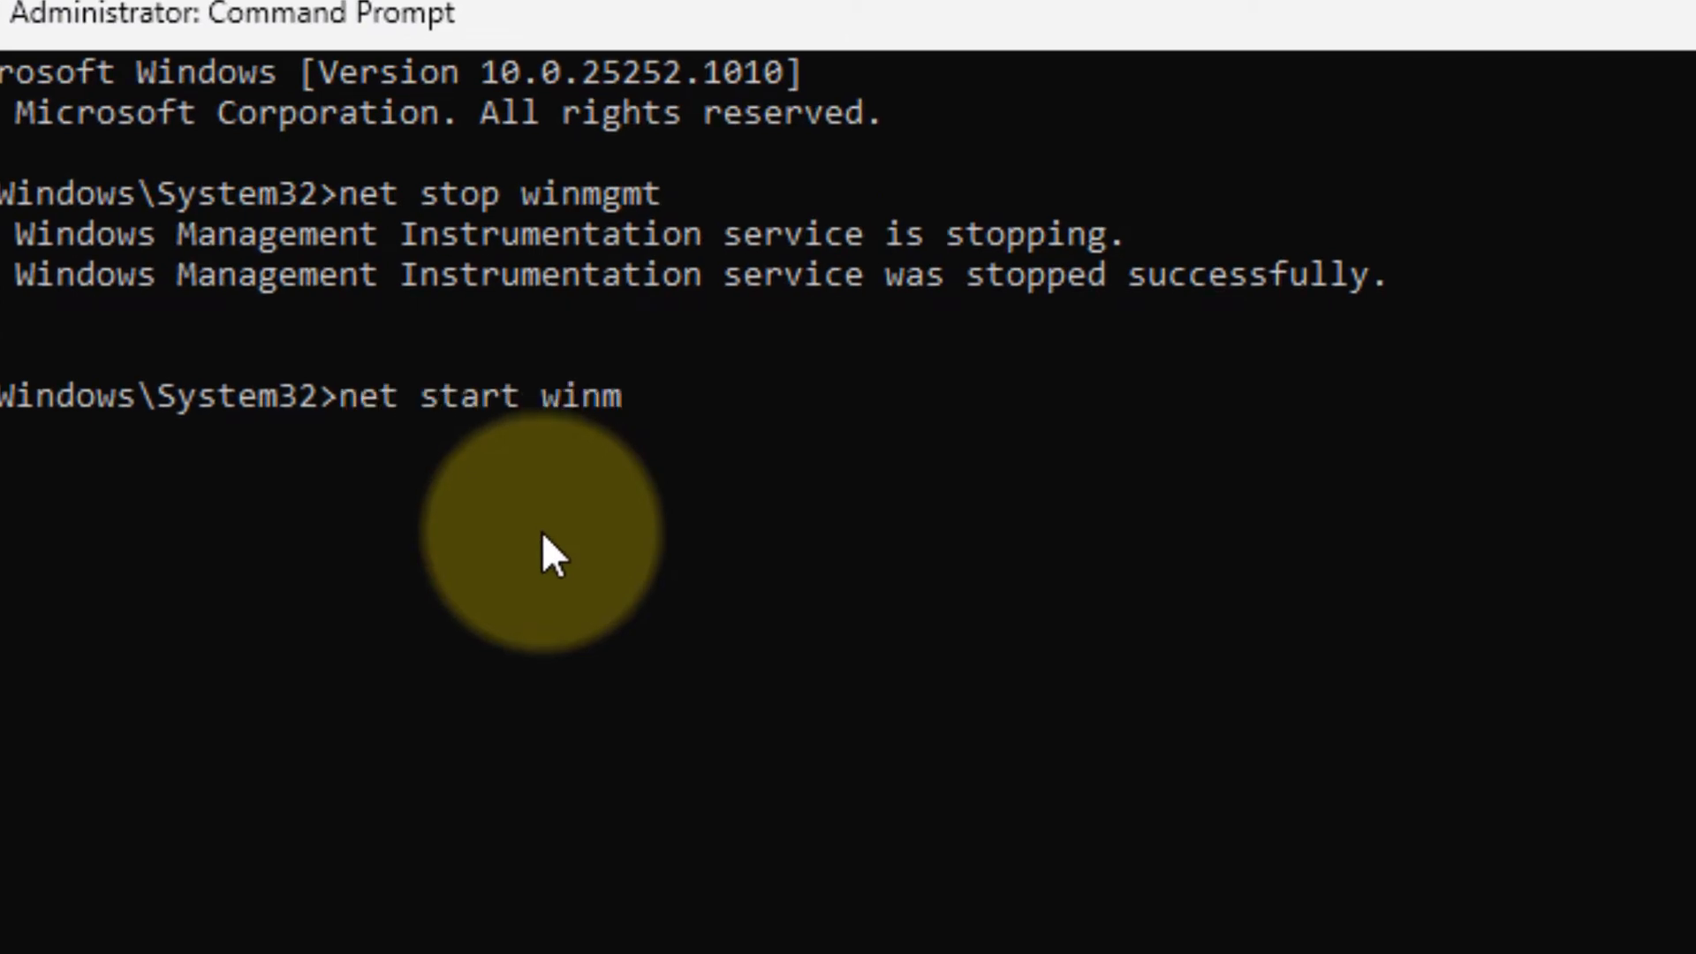
text(gmt)
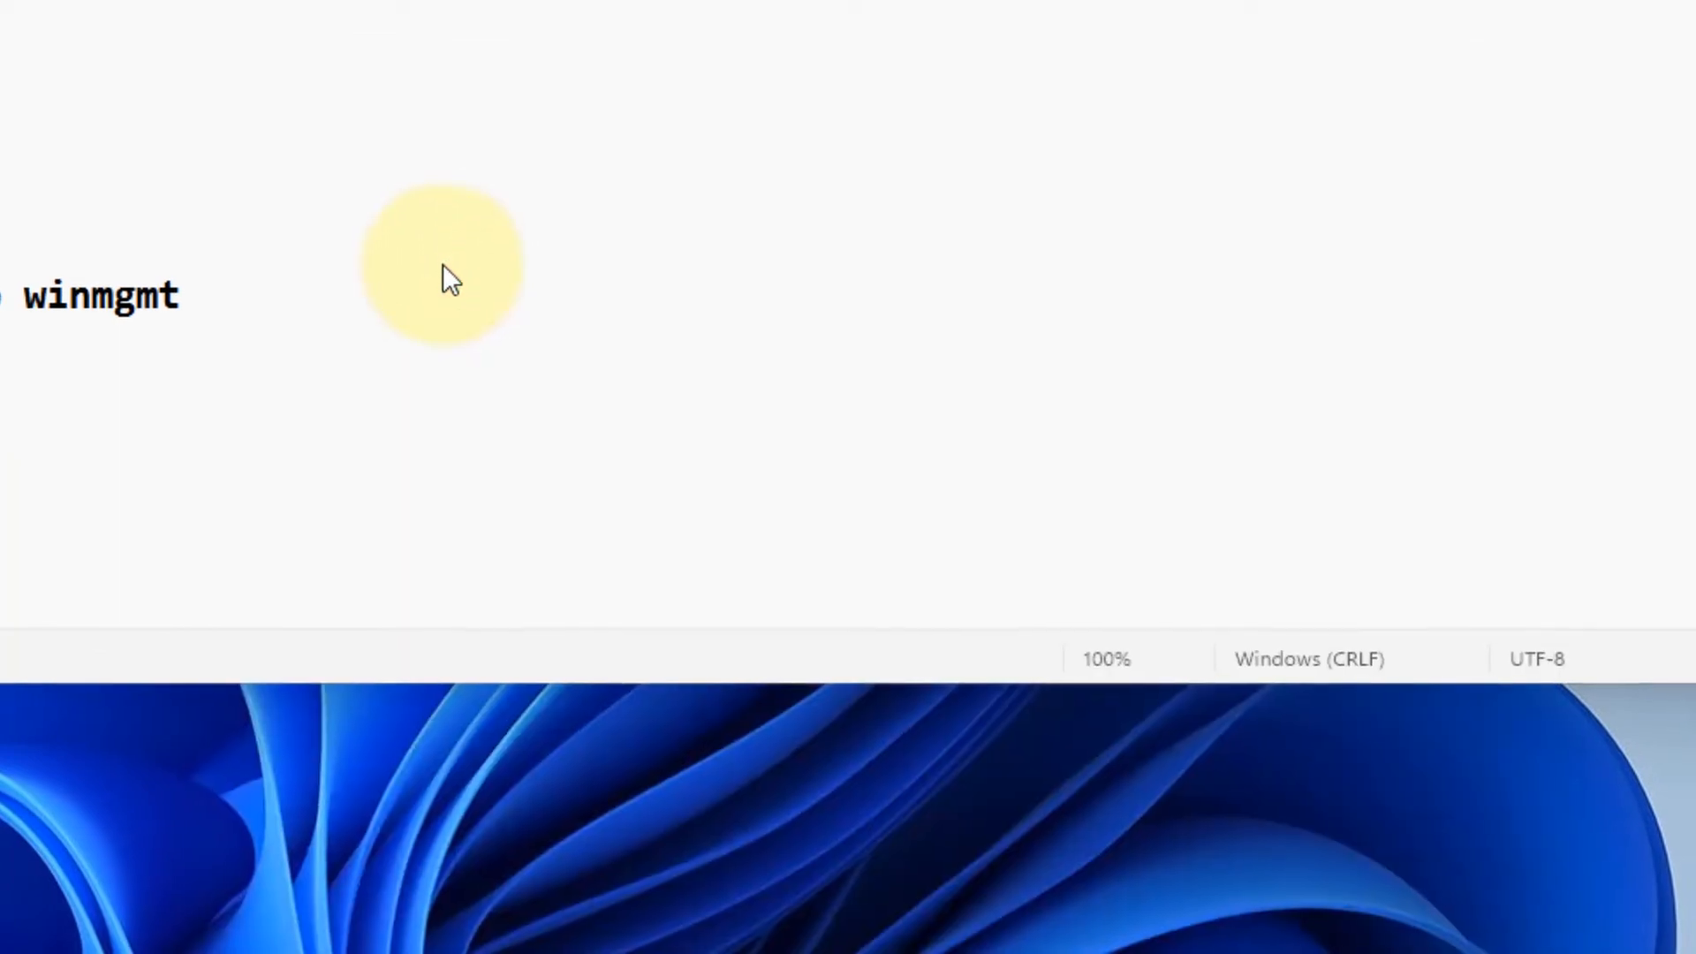
click(604, 421)
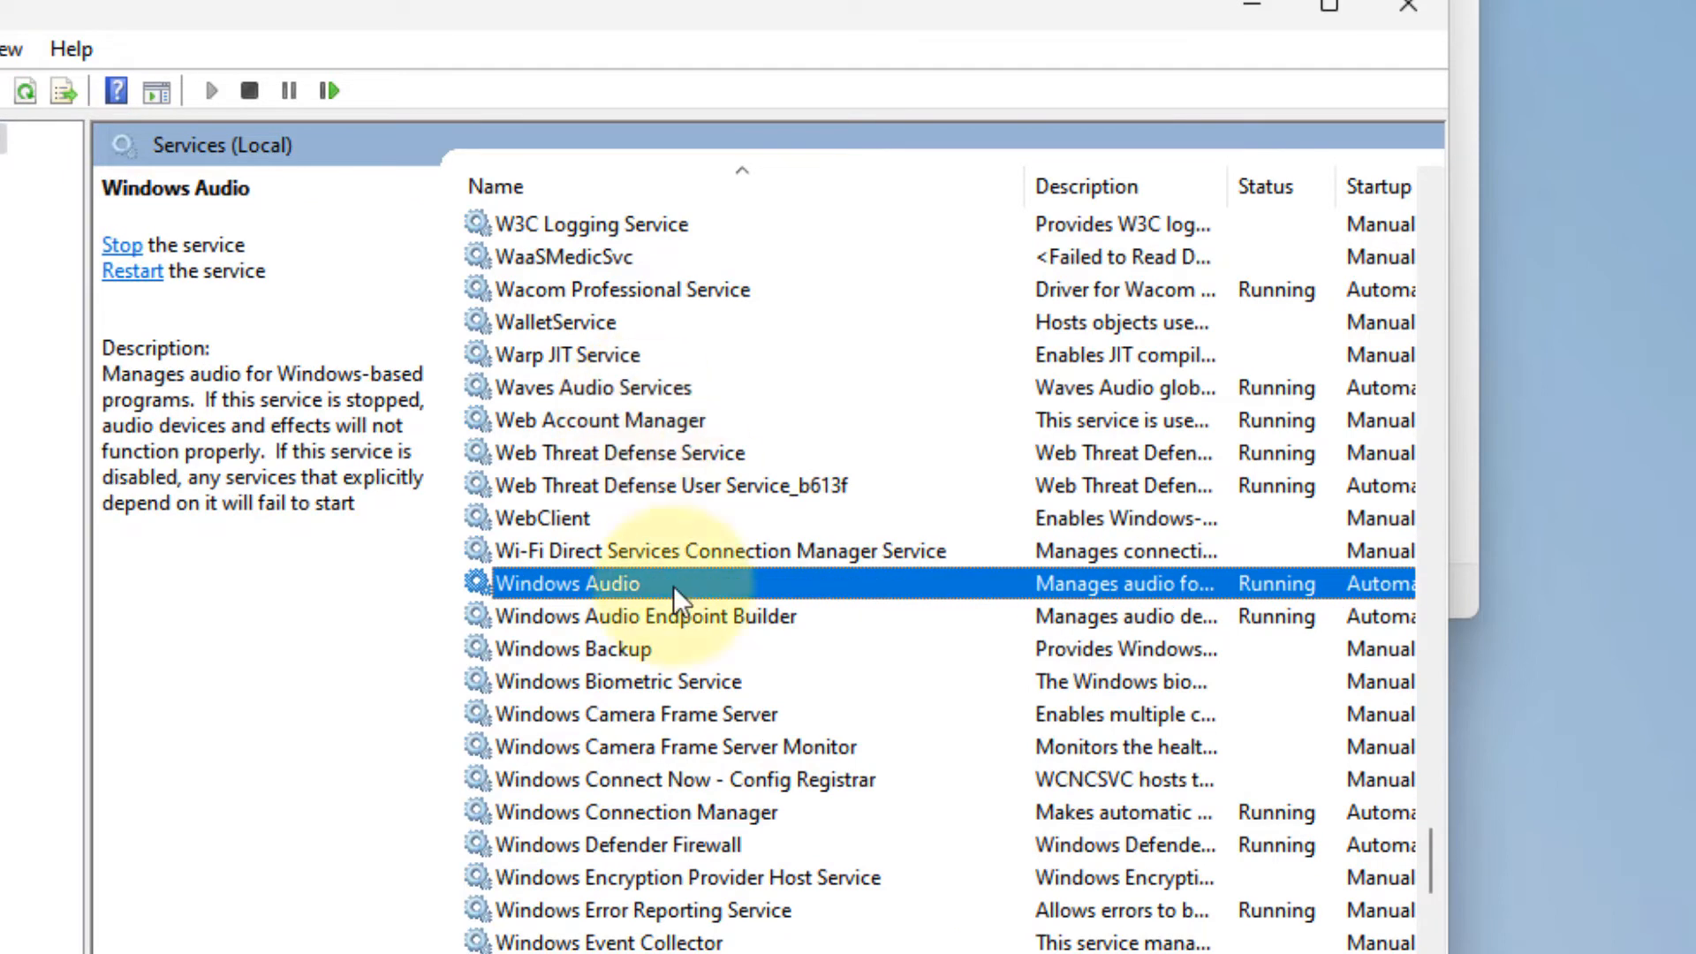
Select Windows Management Instrumentation in Services and restart it, dismissing the progress dialog.
click(636, 813)
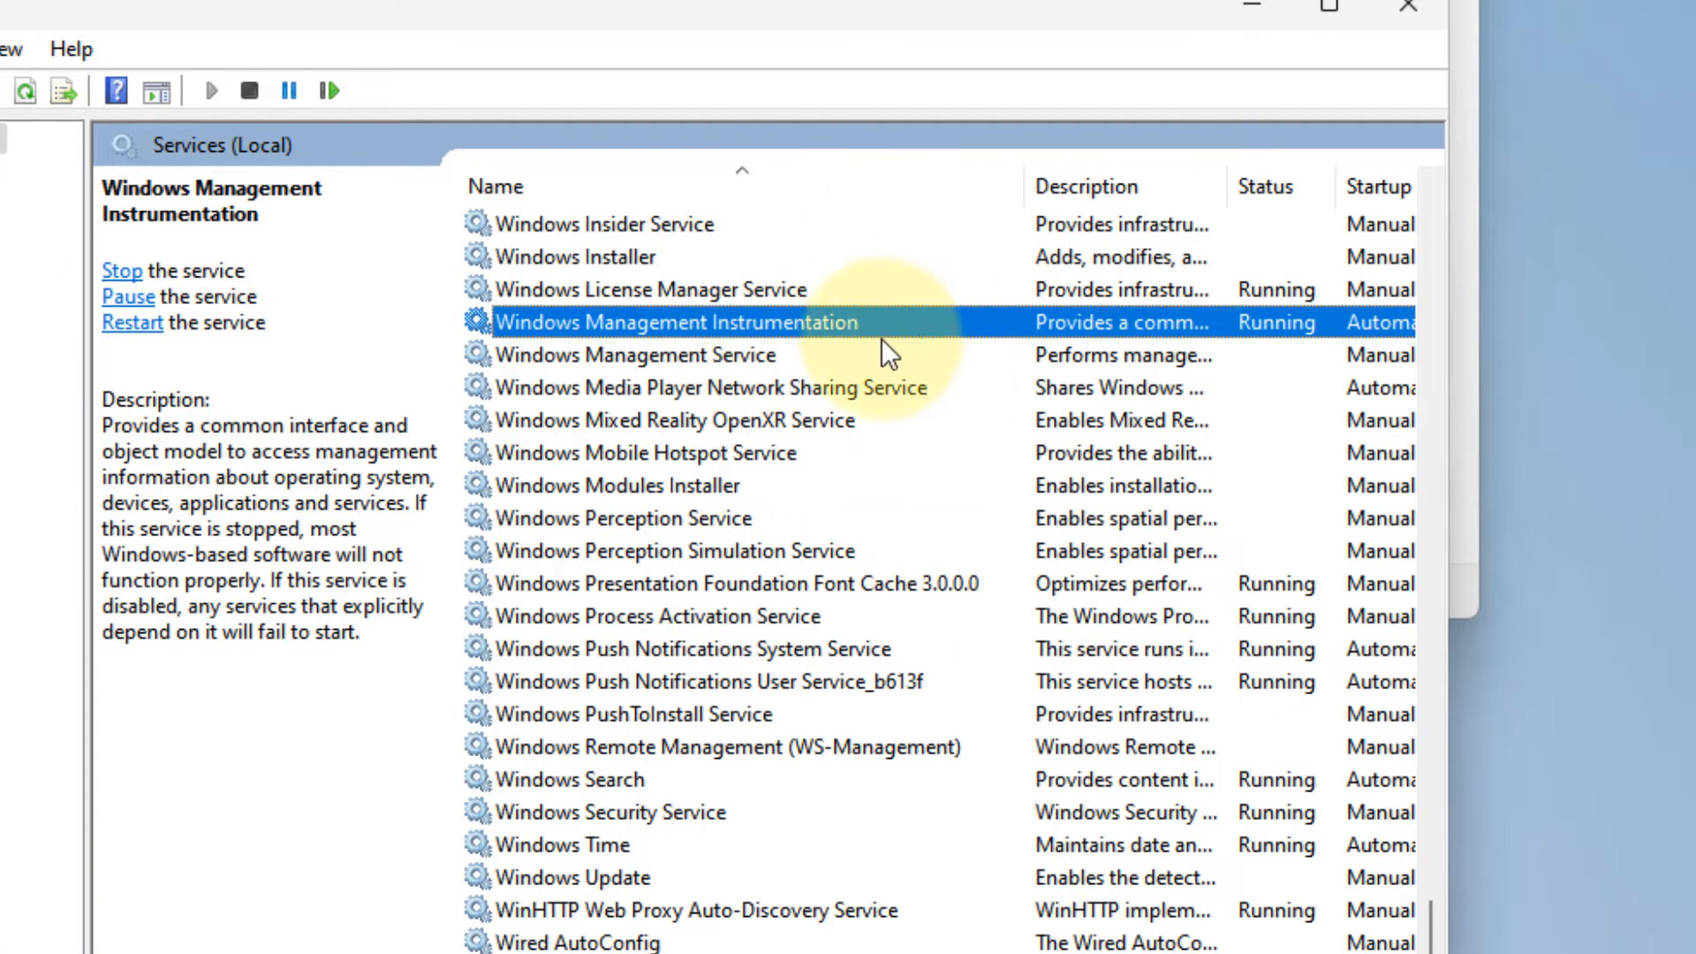
double_click(659, 322)
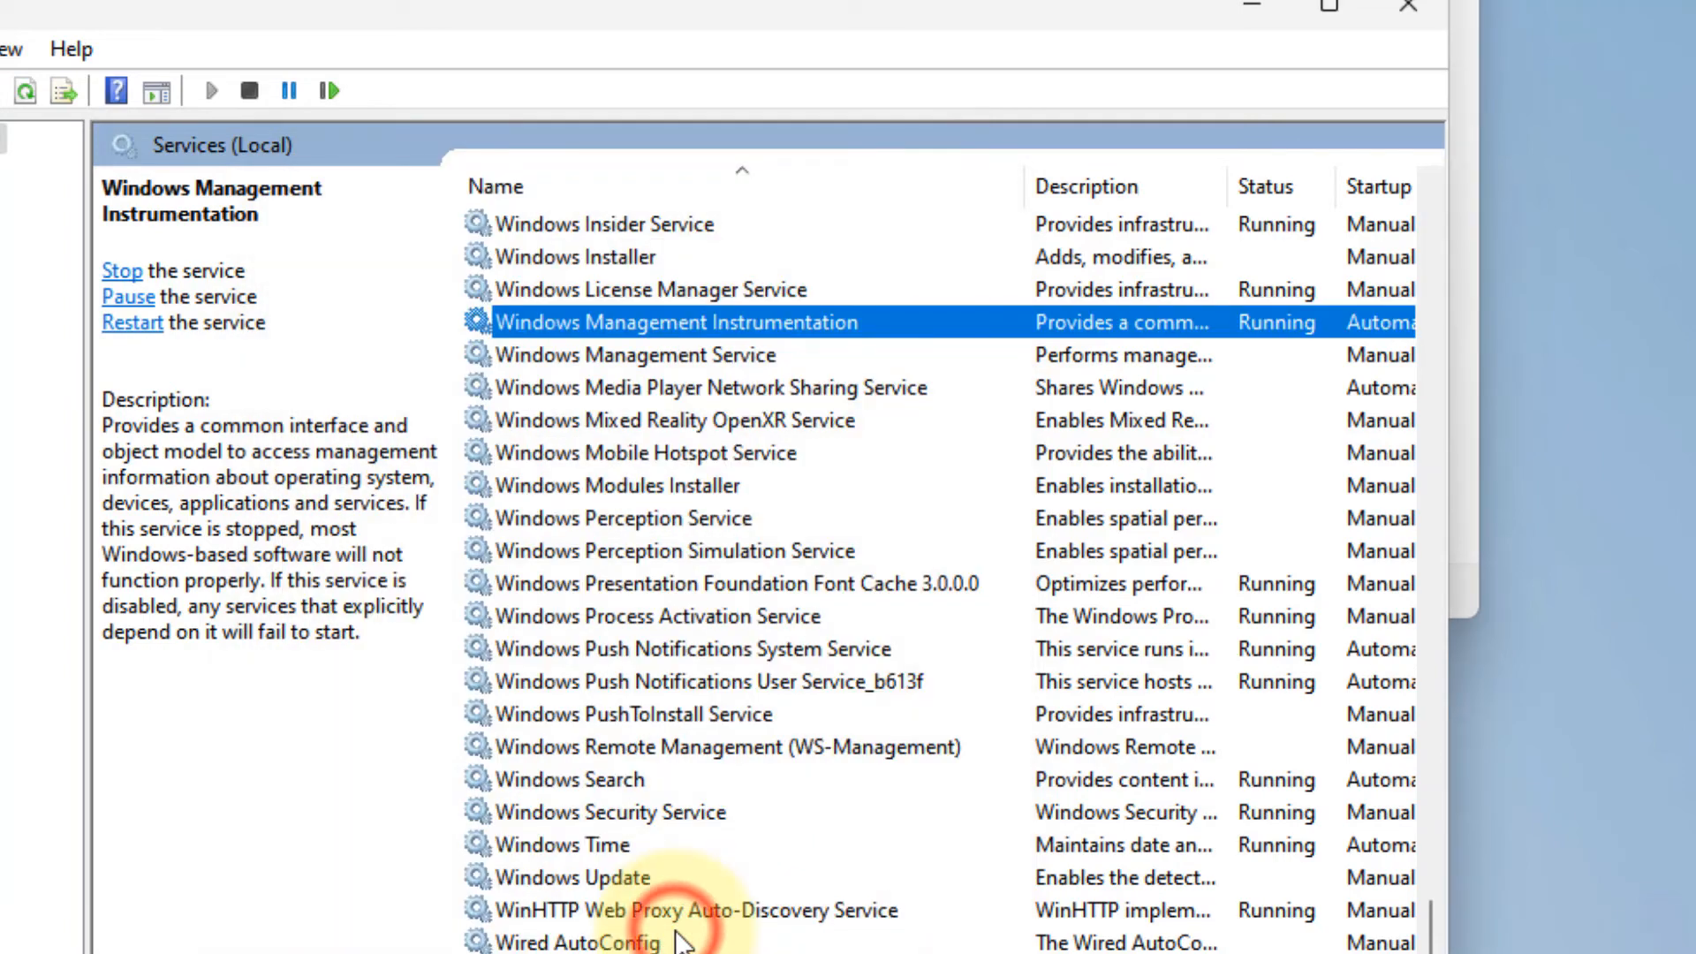
mouse_move(701, 346)
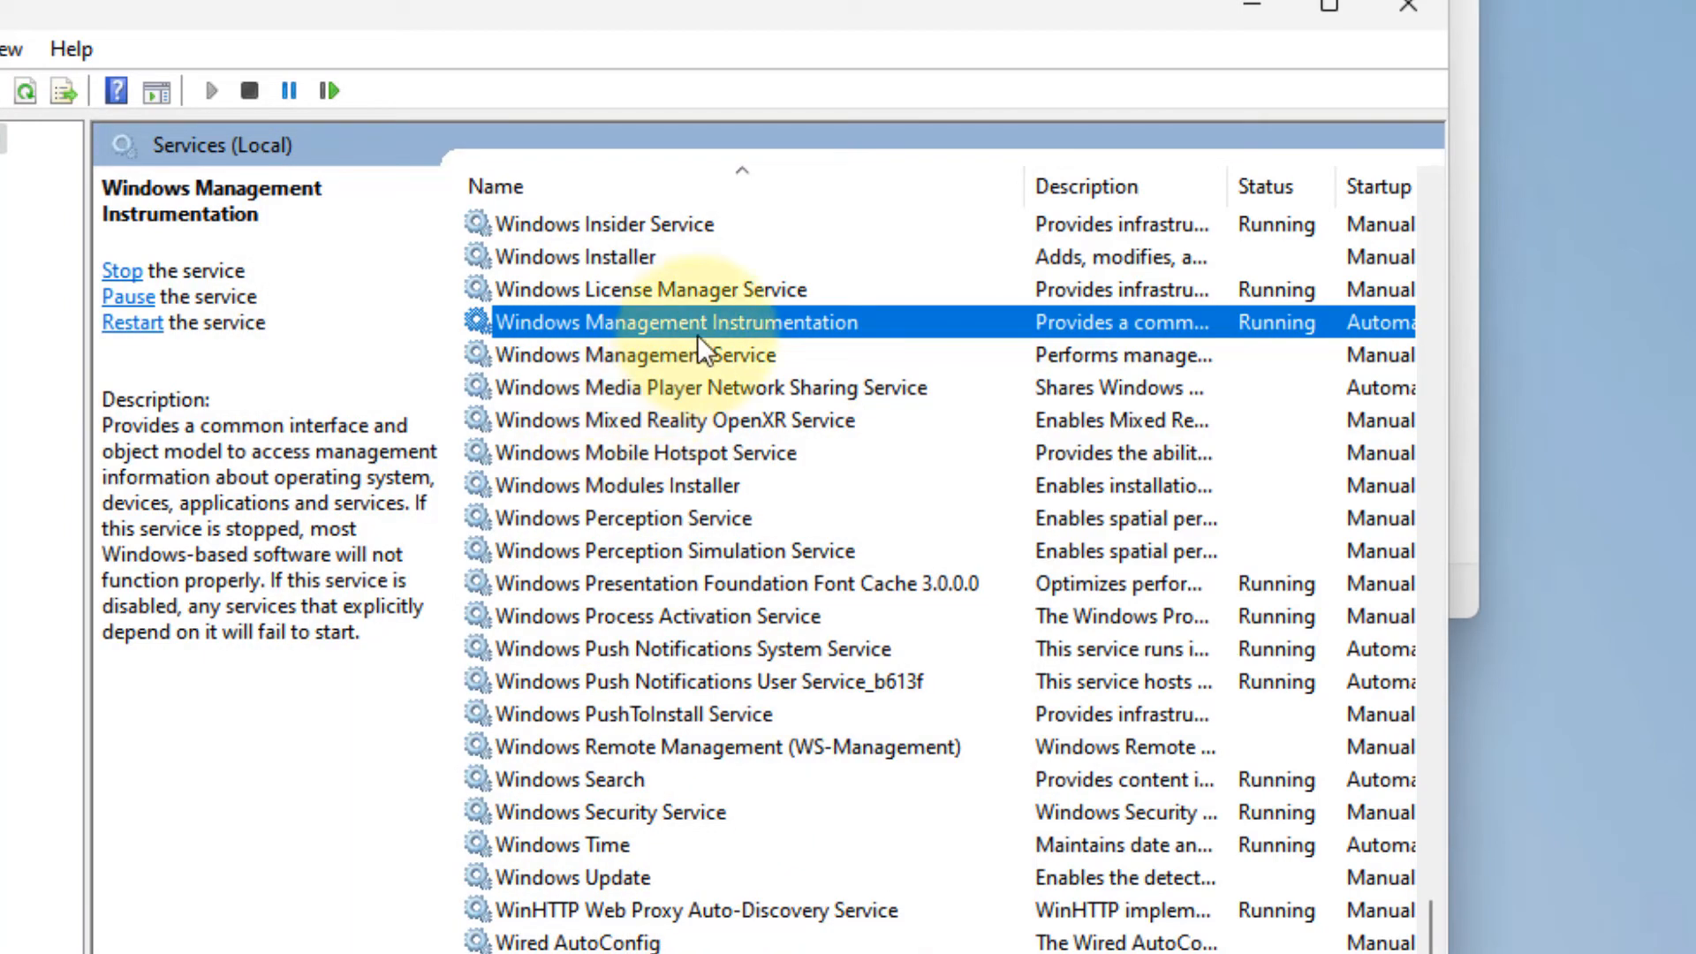
click(120, 273)
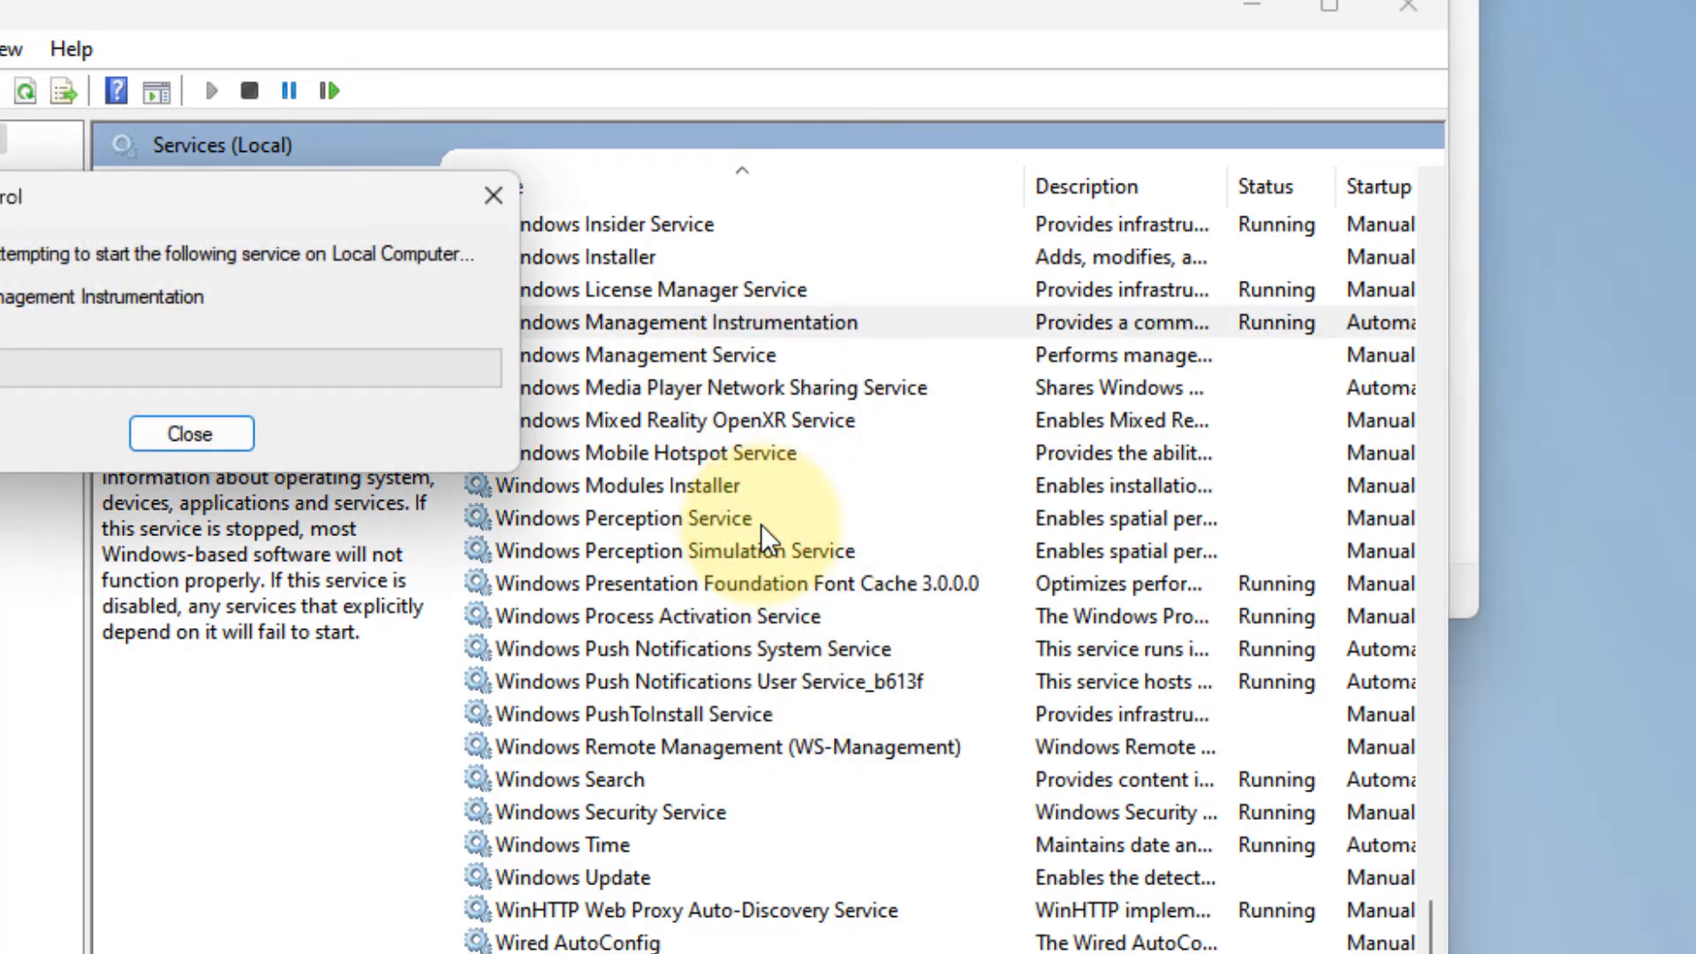
click(191, 435)
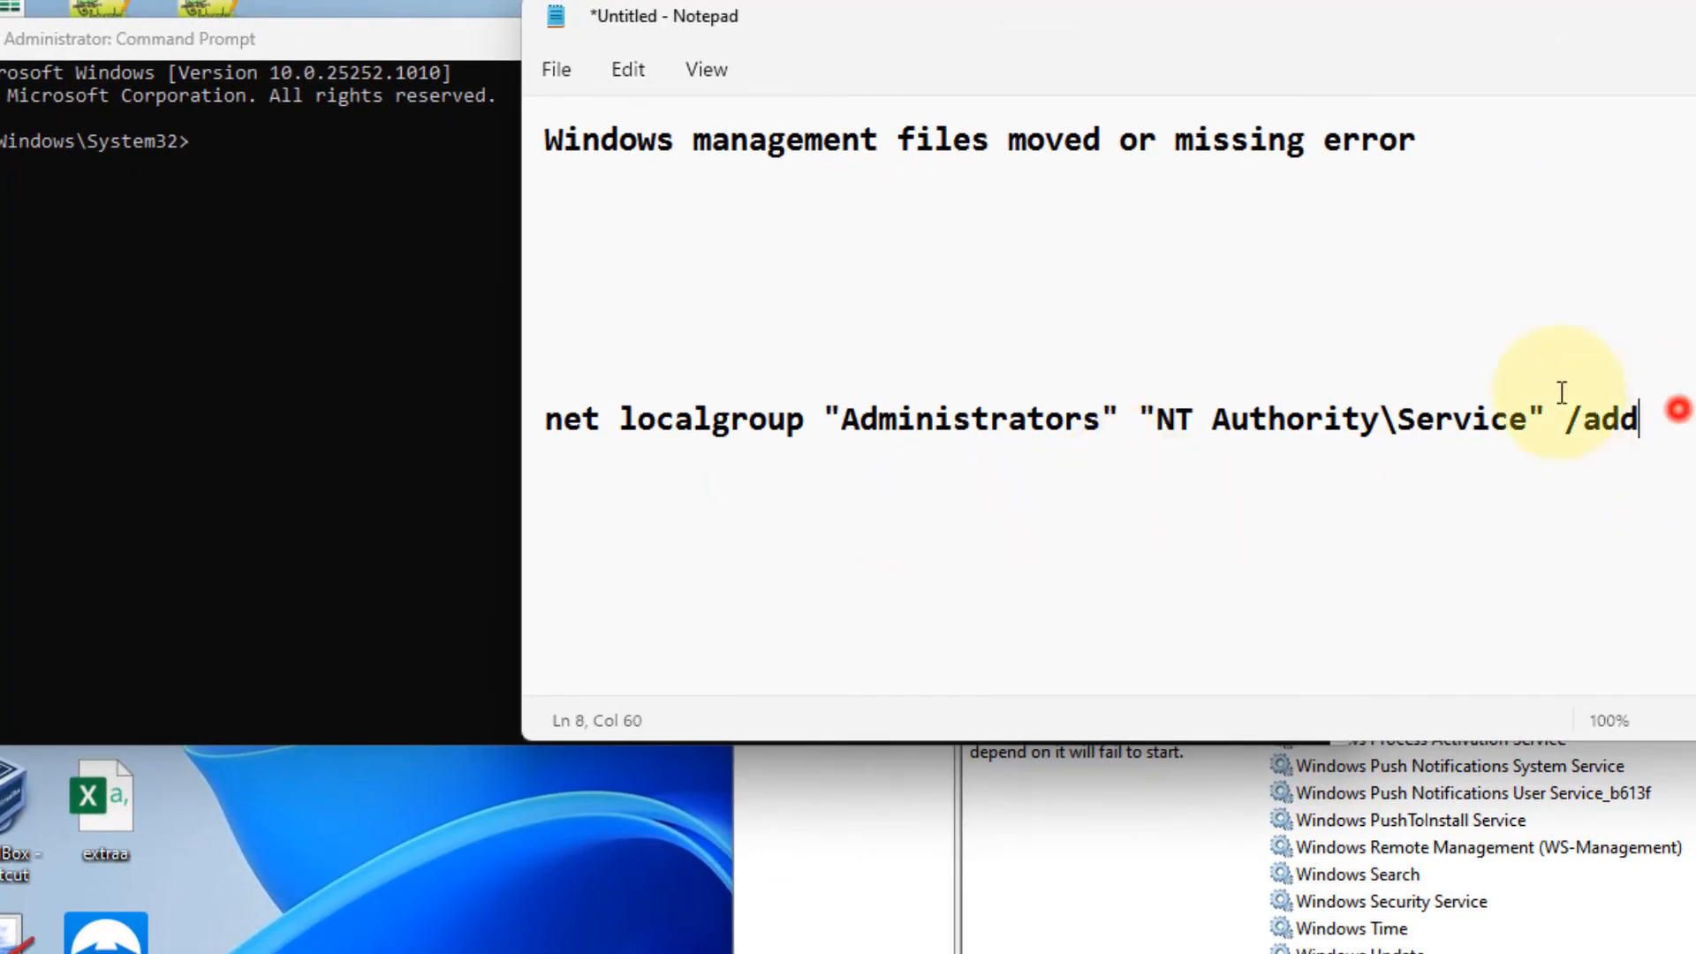
Select the 'net localgroup Administrators "NT Authority\Service" /add' line for copying.
triple_click(973, 420)
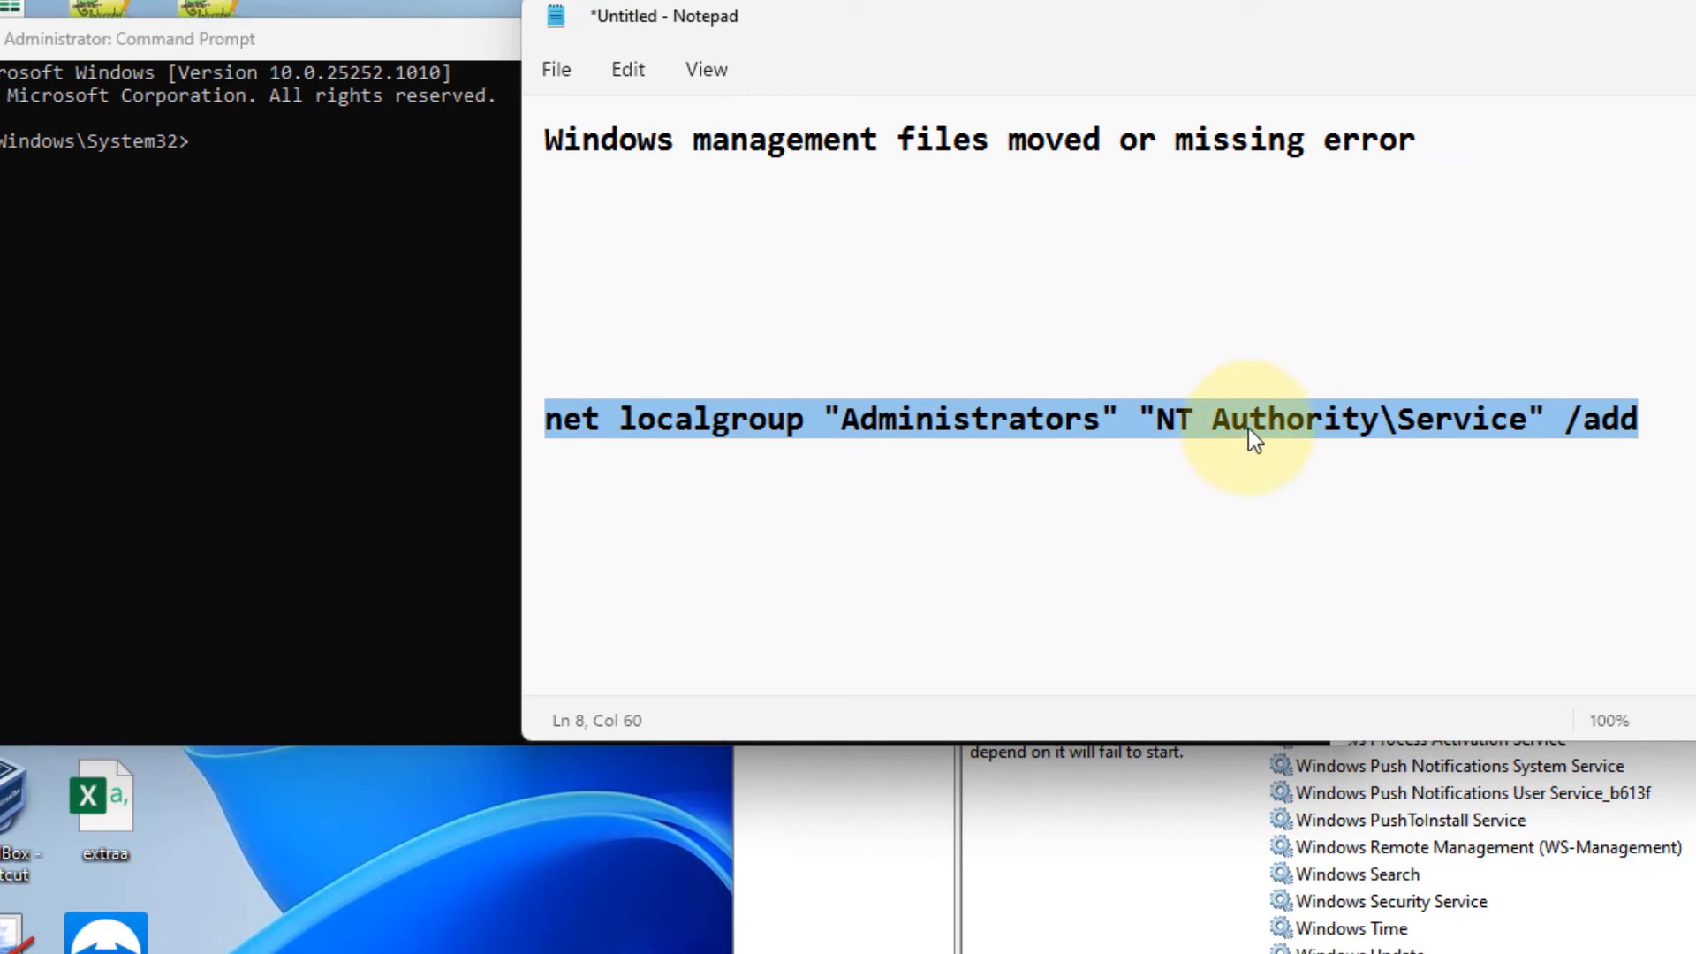